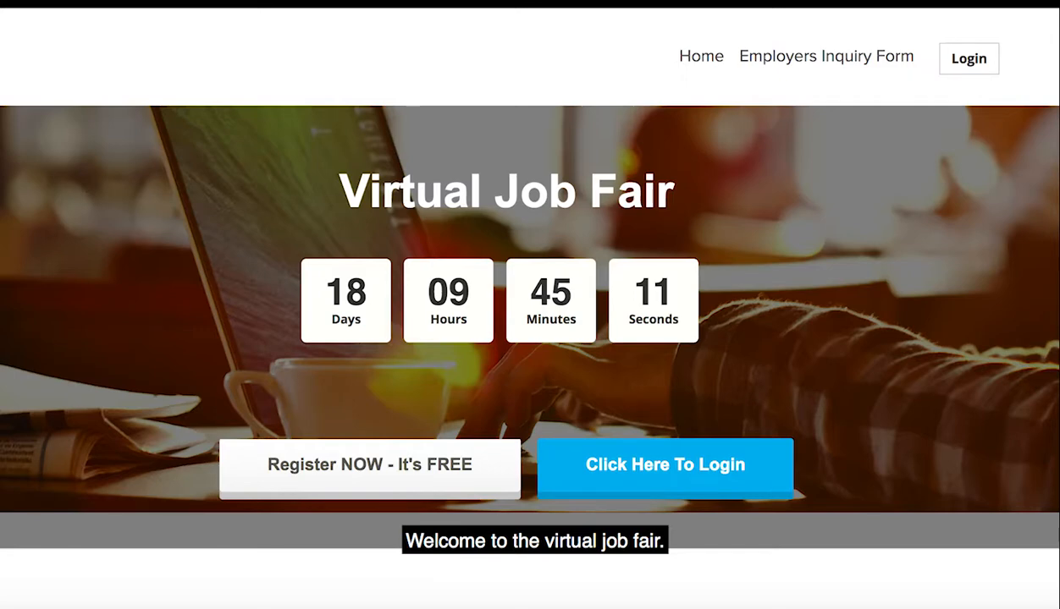
# Step: Invite an online user from the public chatroom to private chat and type 'hi there!'
pyautogui.click(665, 464)
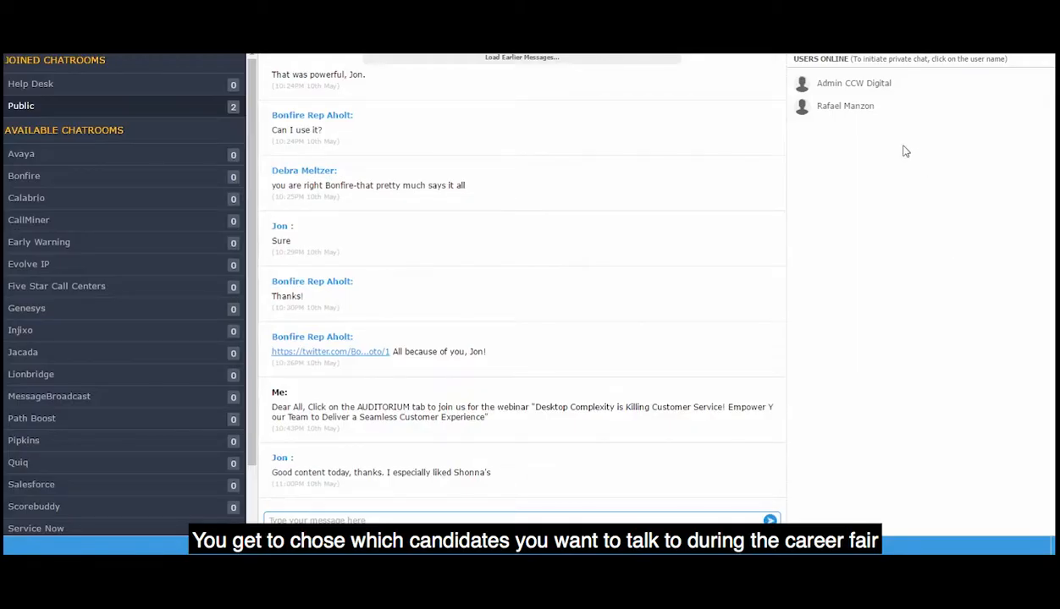
pyautogui.click(844, 105)
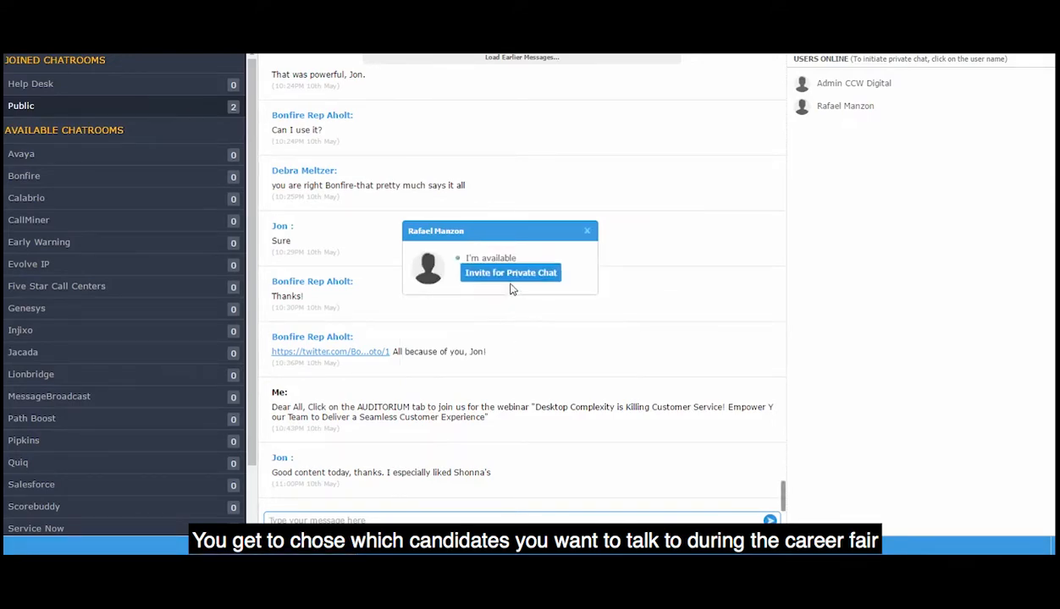
pyautogui.click(509, 272)
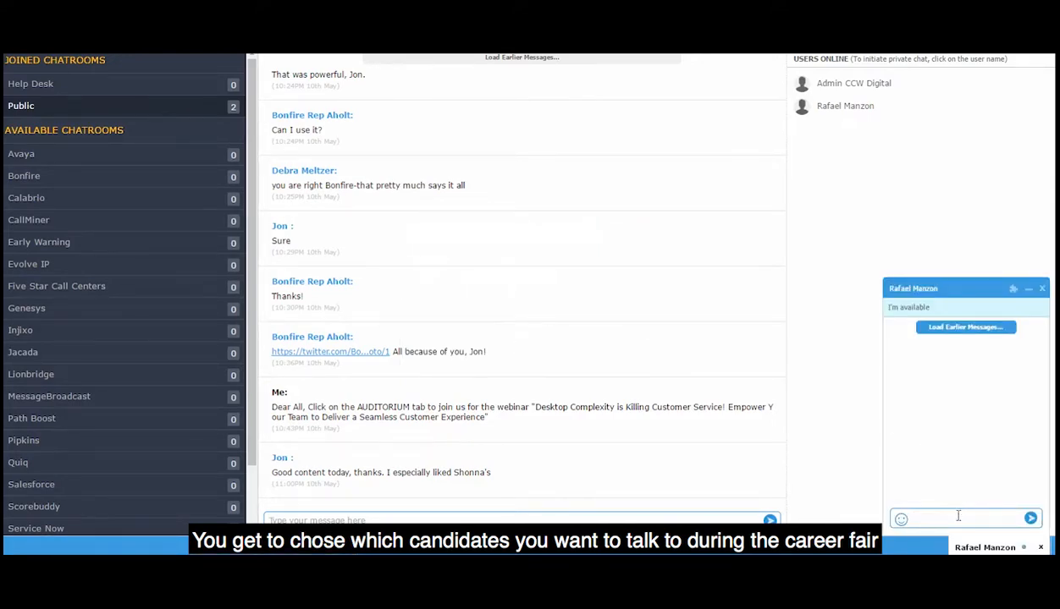
pyautogui.write('hi there!')
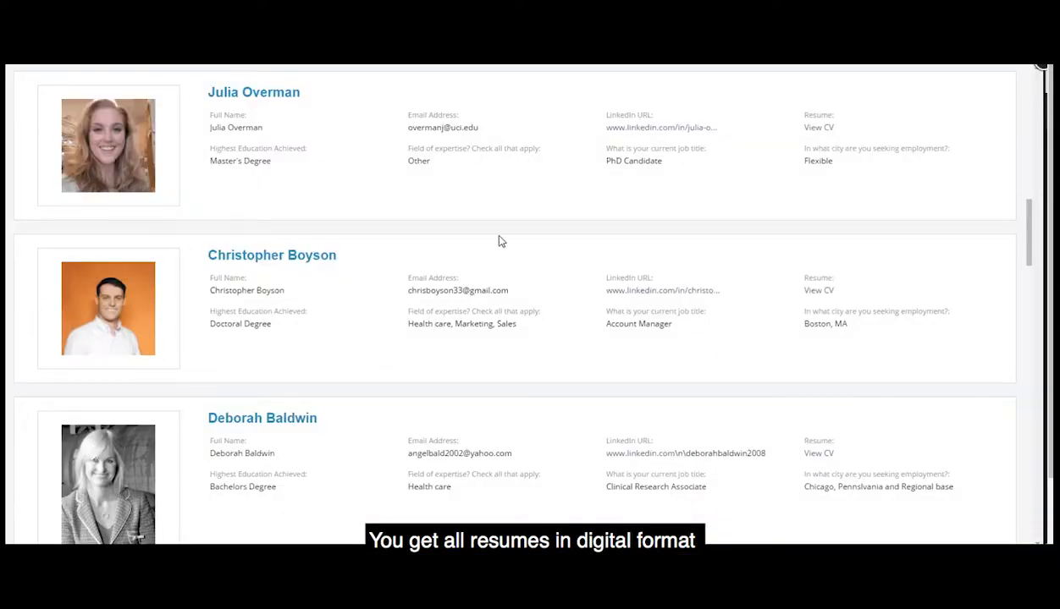
# Step: Scroll through candidate profile cards showing education, expertise, job titles, cities and CV links
pyautogui.scroll(-3)
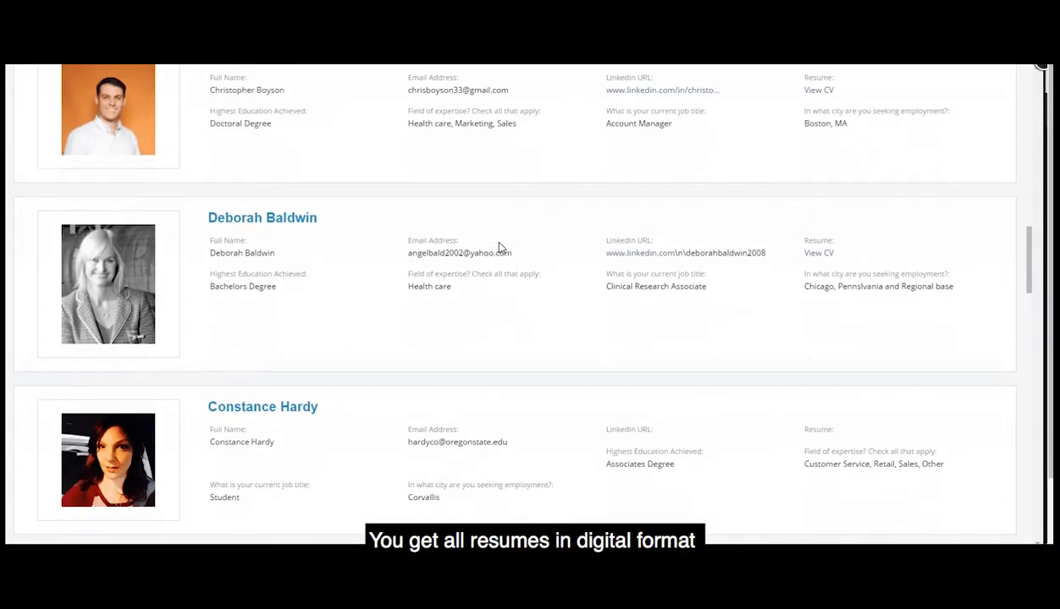
pyautogui.scroll(-3)
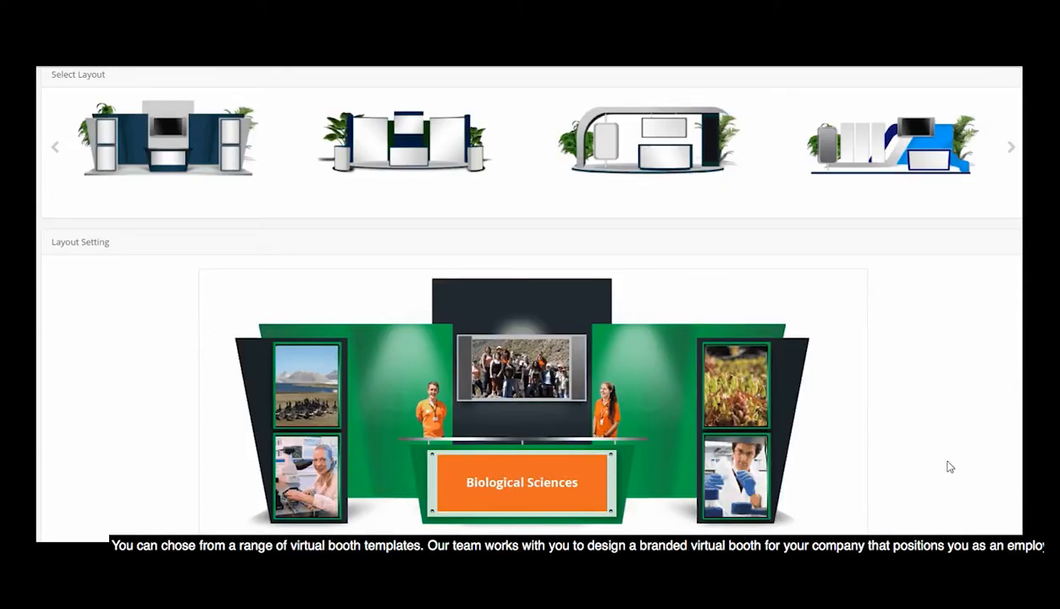
# Step: Browse the layout templates and the green Biological Sciences booth preview
pyautogui.scroll(-3)
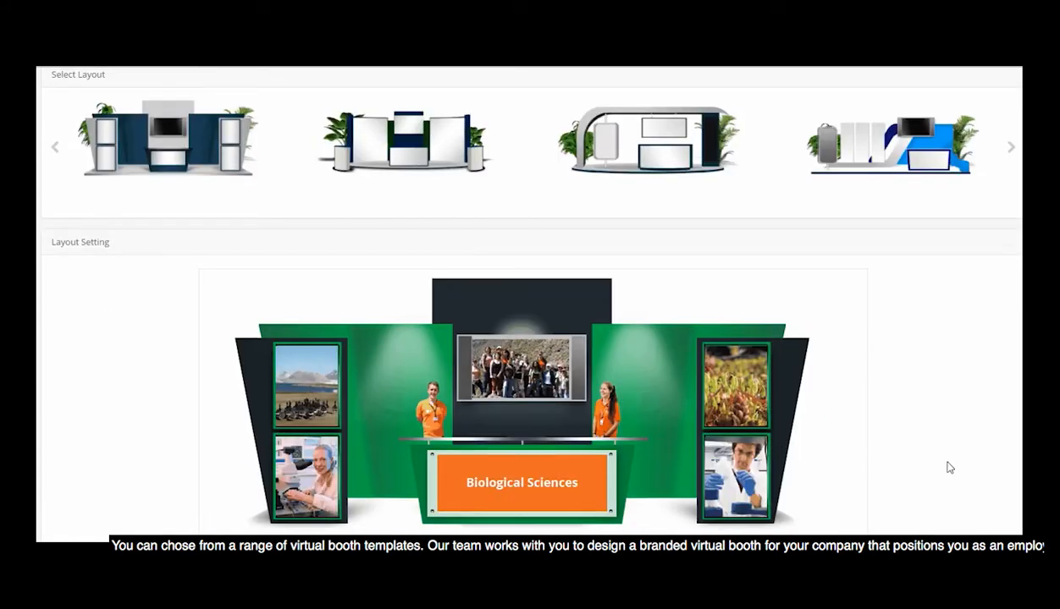
pyautogui.scroll(-3)
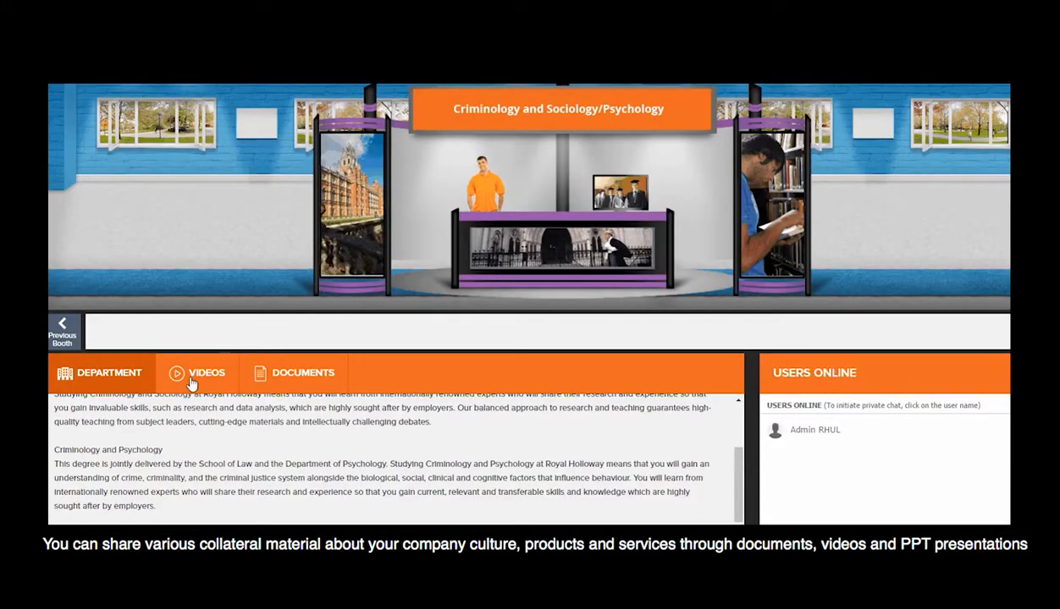
# Step: Watch the teaching talk video, then scroll the booth's PDF brochure list
pyautogui.click(206, 374)
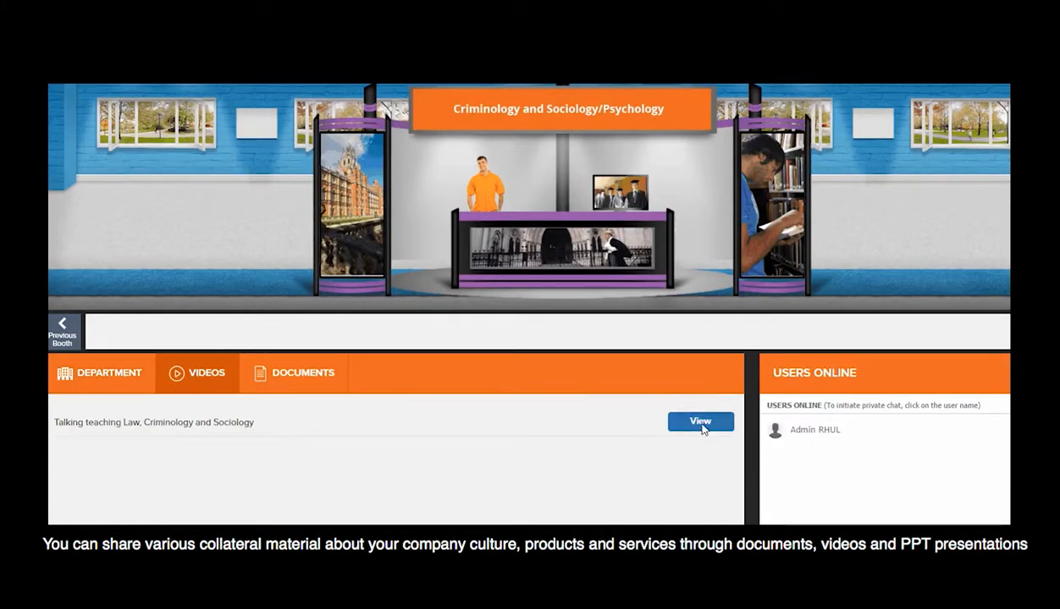
pyautogui.click(700, 421)
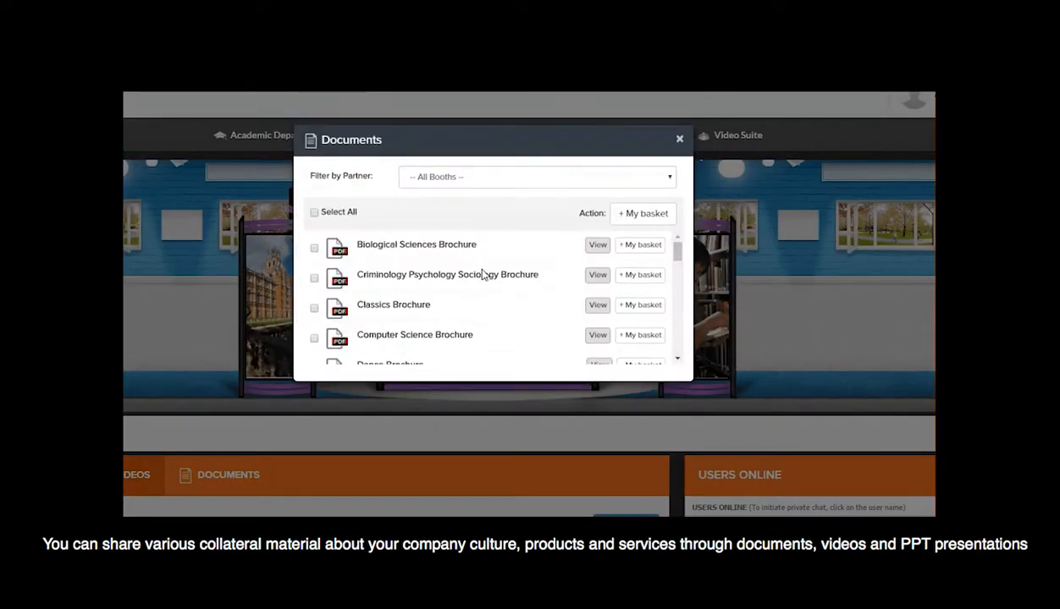
pyautogui.scroll(-3)
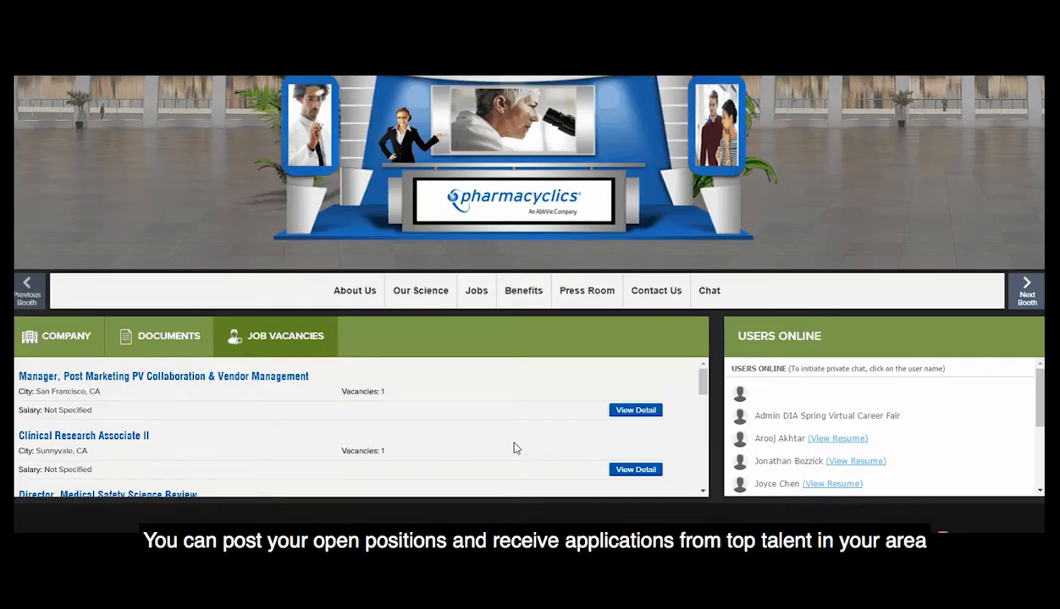
# Step: Open and scroll the Clinical Trial Manager (Sunnyvale, CA) job details from the vacancies list
pyautogui.scroll(-3)
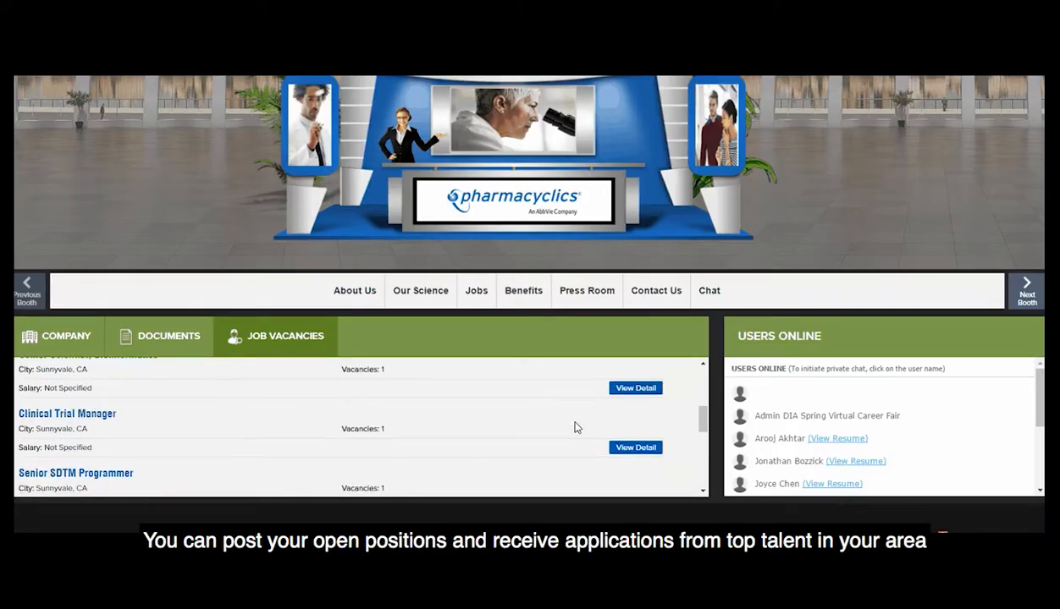
pyautogui.click(635, 447)
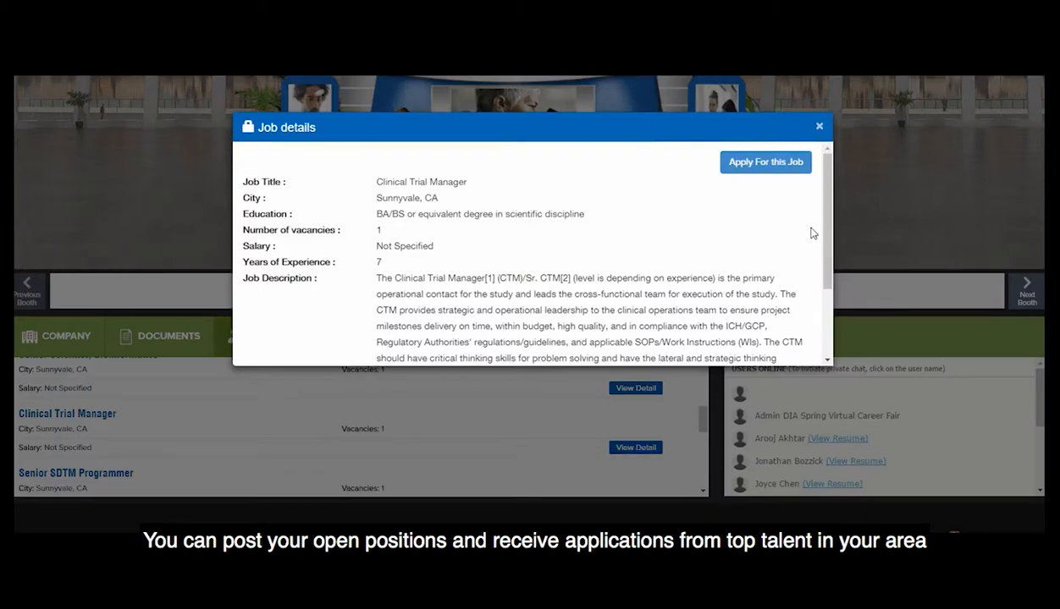
pyautogui.scroll(-3)
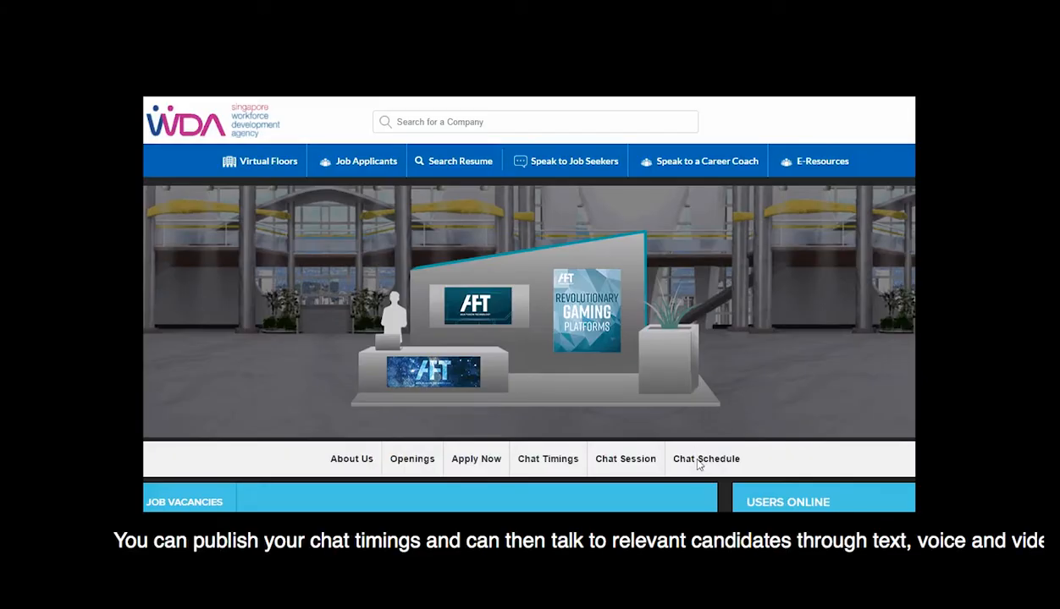
# Step: Tick the 14 May pm slot in the representatives' chat schedule and update it
pyautogui.click(706, 459)
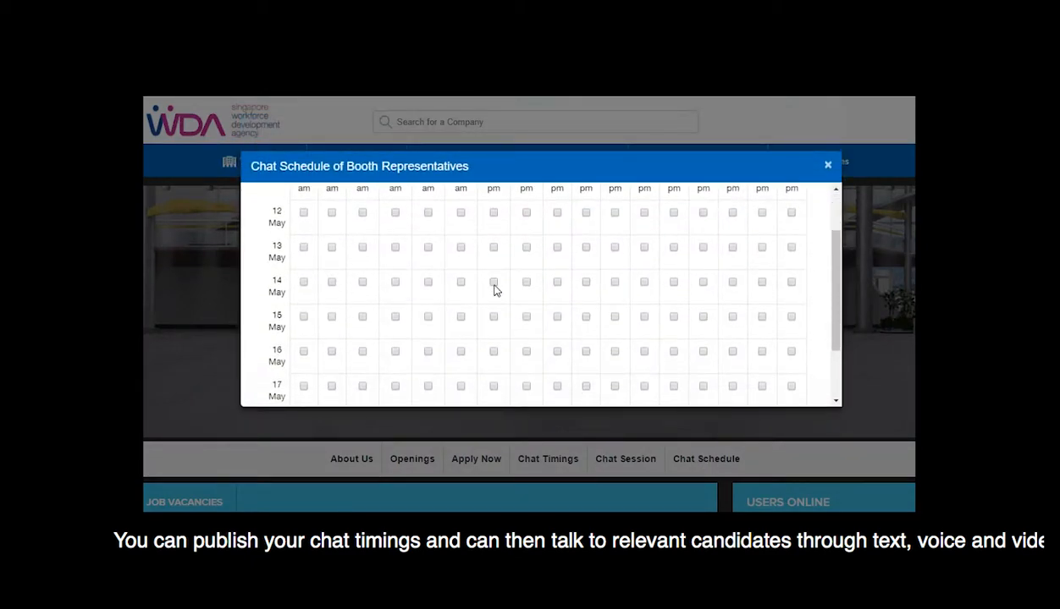
pyautogui.click(492, 282)
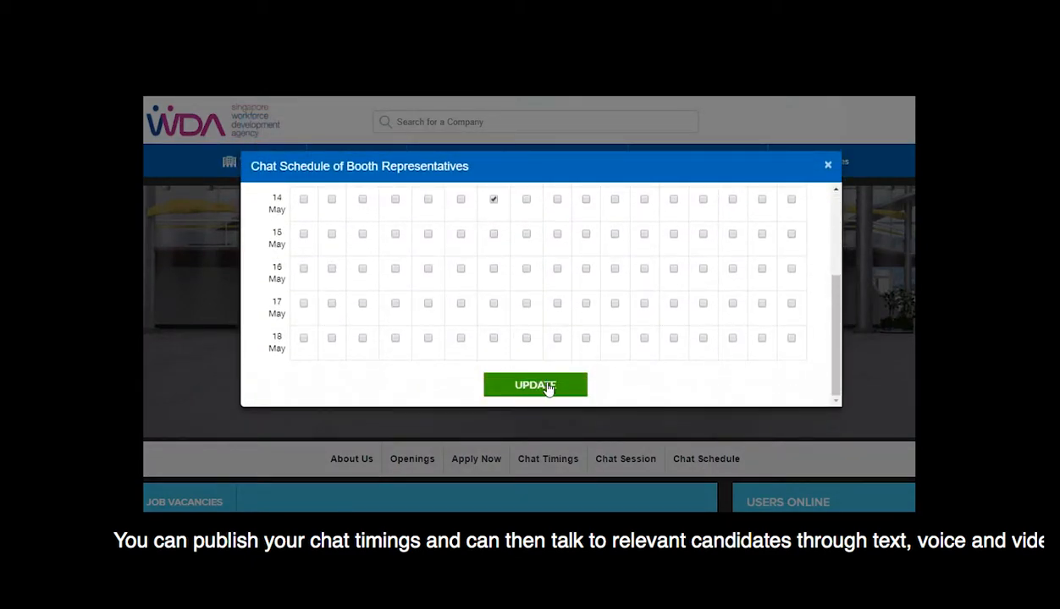
pyautogui.click(535, 385)
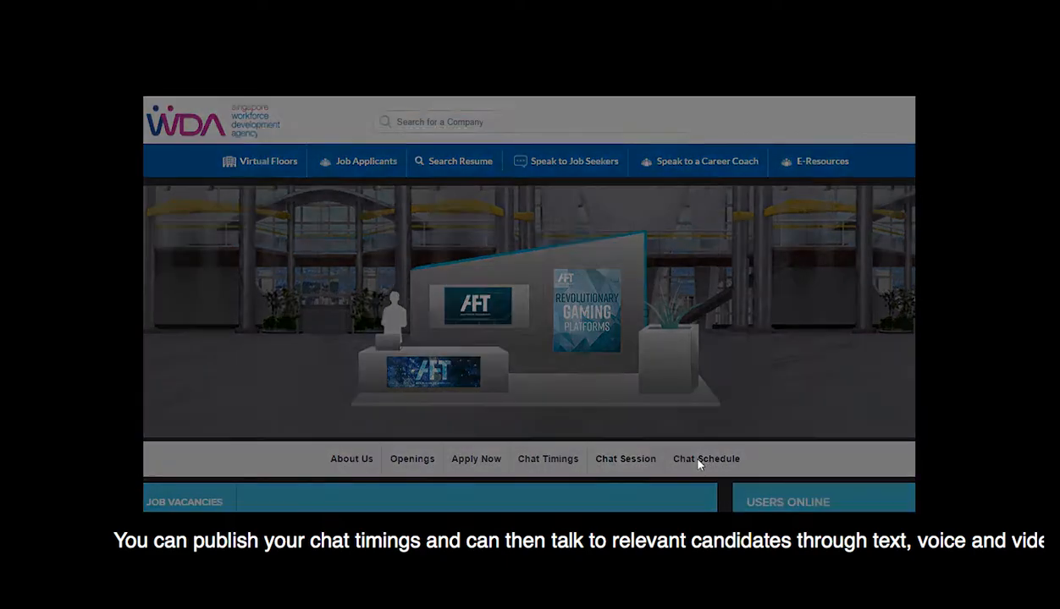
pyautogui.click(706, 459)
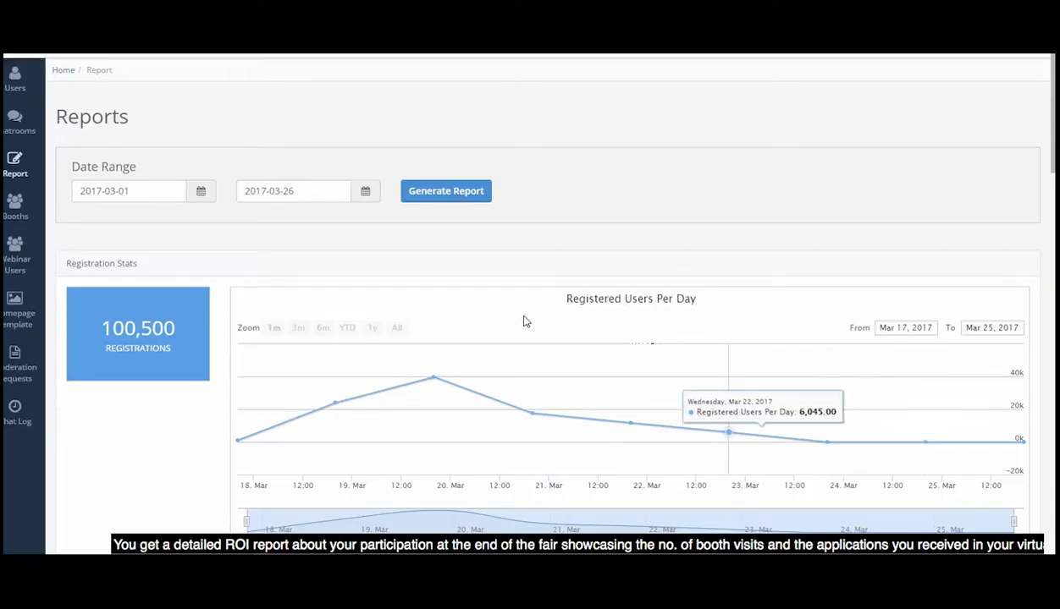
# Step: Scroll from Registration Stats down to the Visitor Stats charts
pyautogui.scroll(-3)
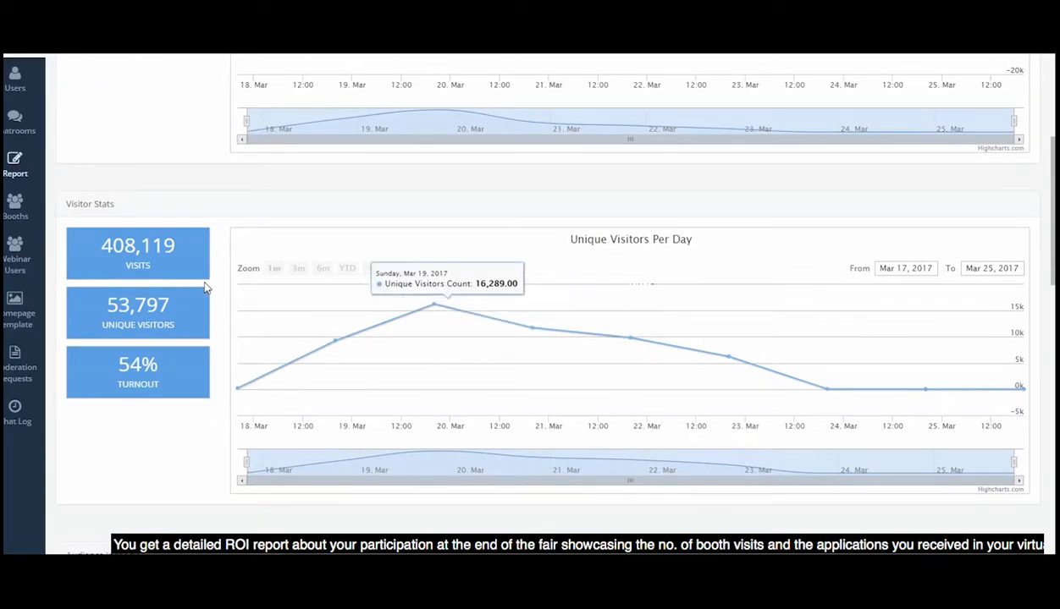
pyautogui.moveTo(728, 353)
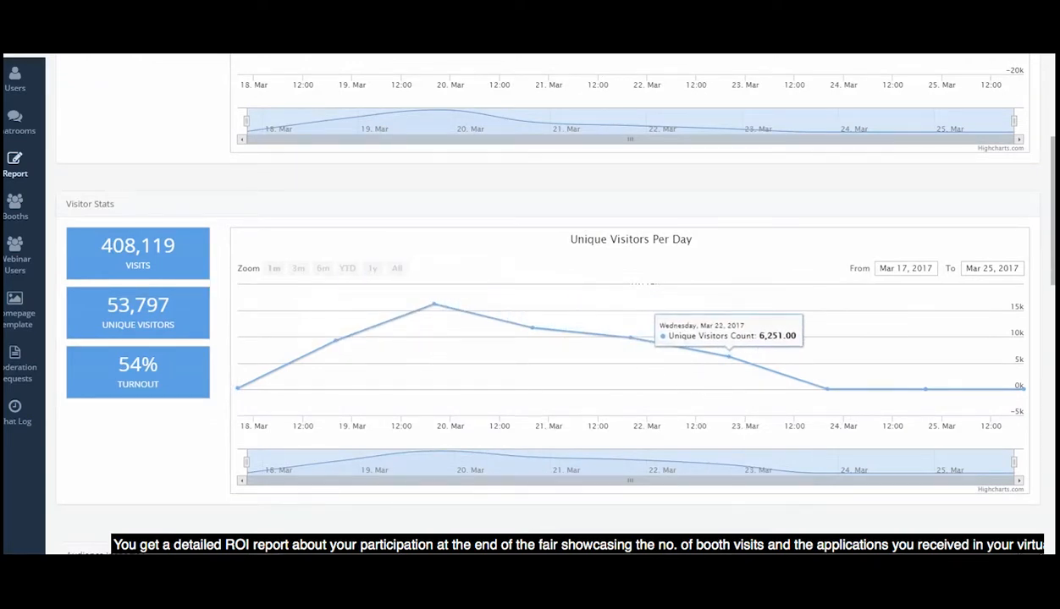
pyautogui.moveTo(499, 343)
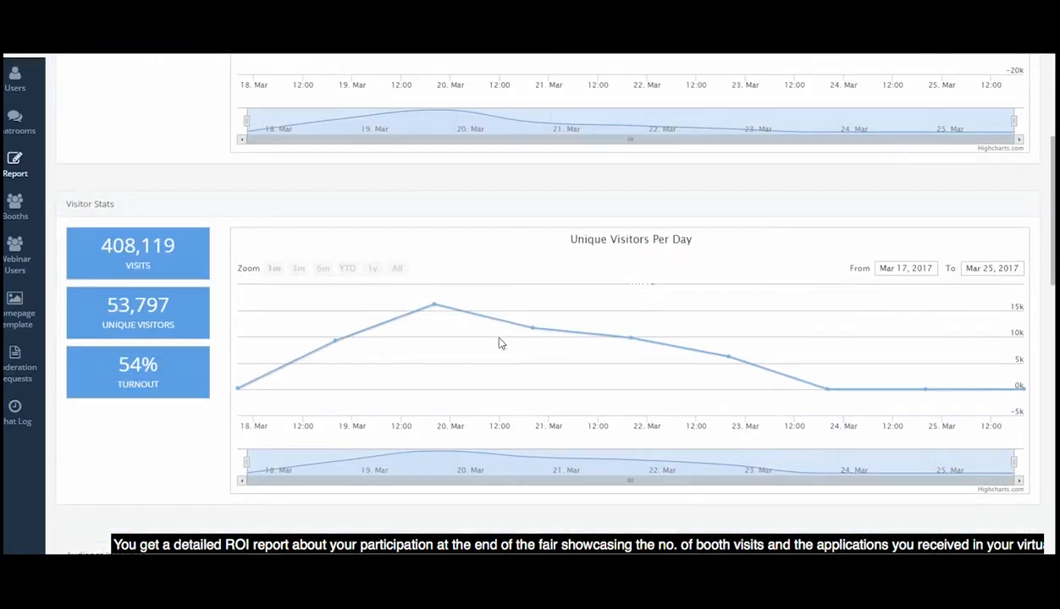